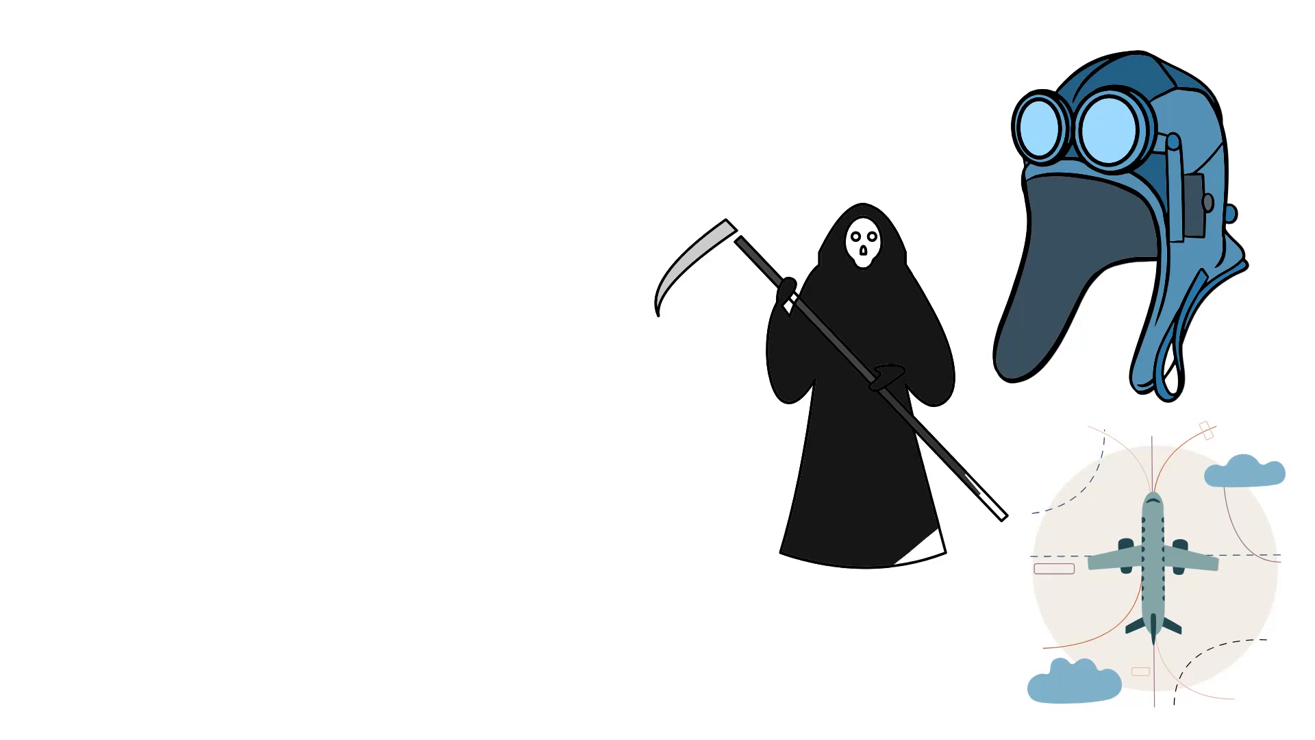
left_click_drag(234, 181, 272, 293)
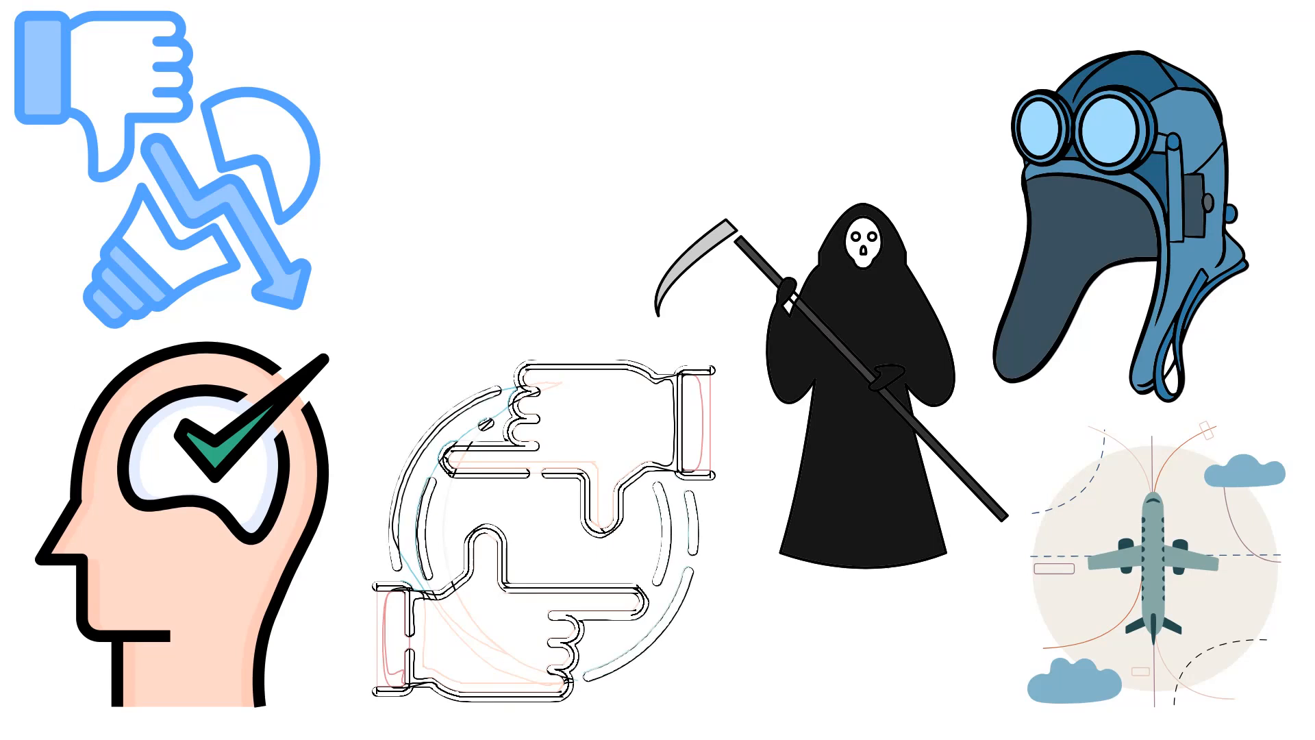
mouse_move(545, 532)
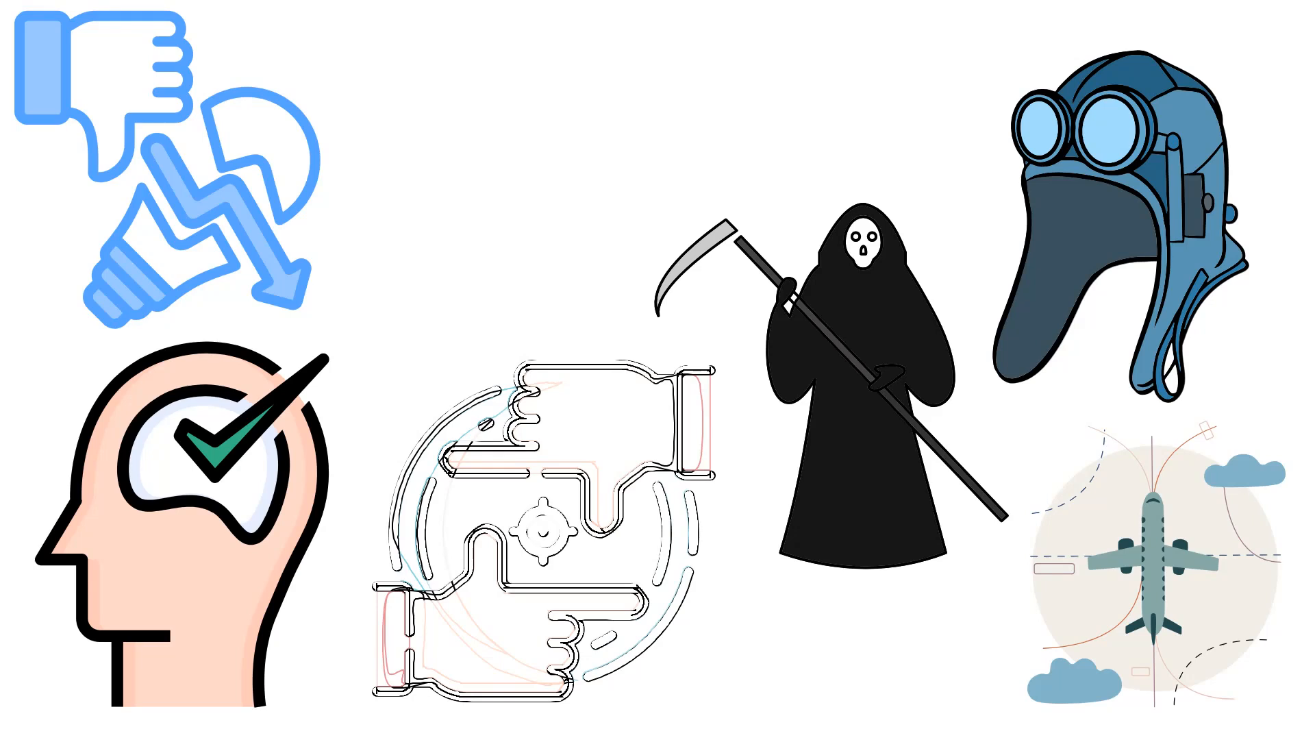